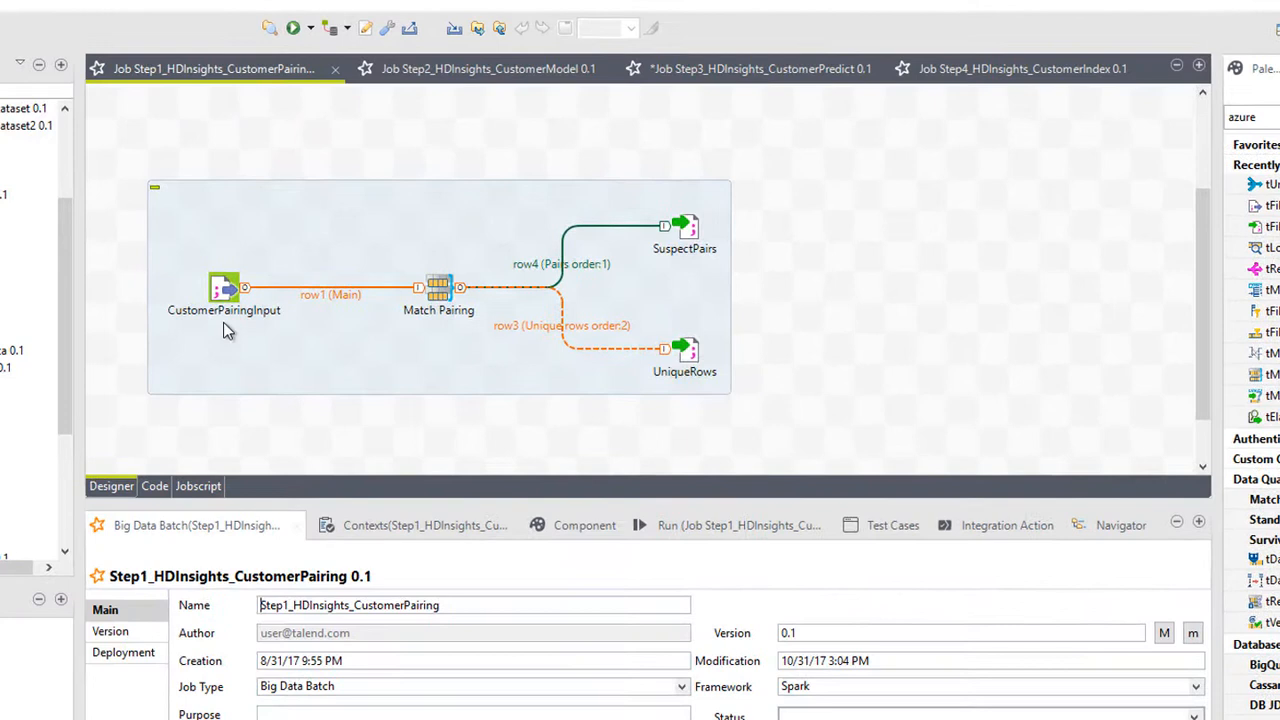
Step: Open the Match Pairing component's settings, showing first_name and last_name blocking keys
click(220, 290)
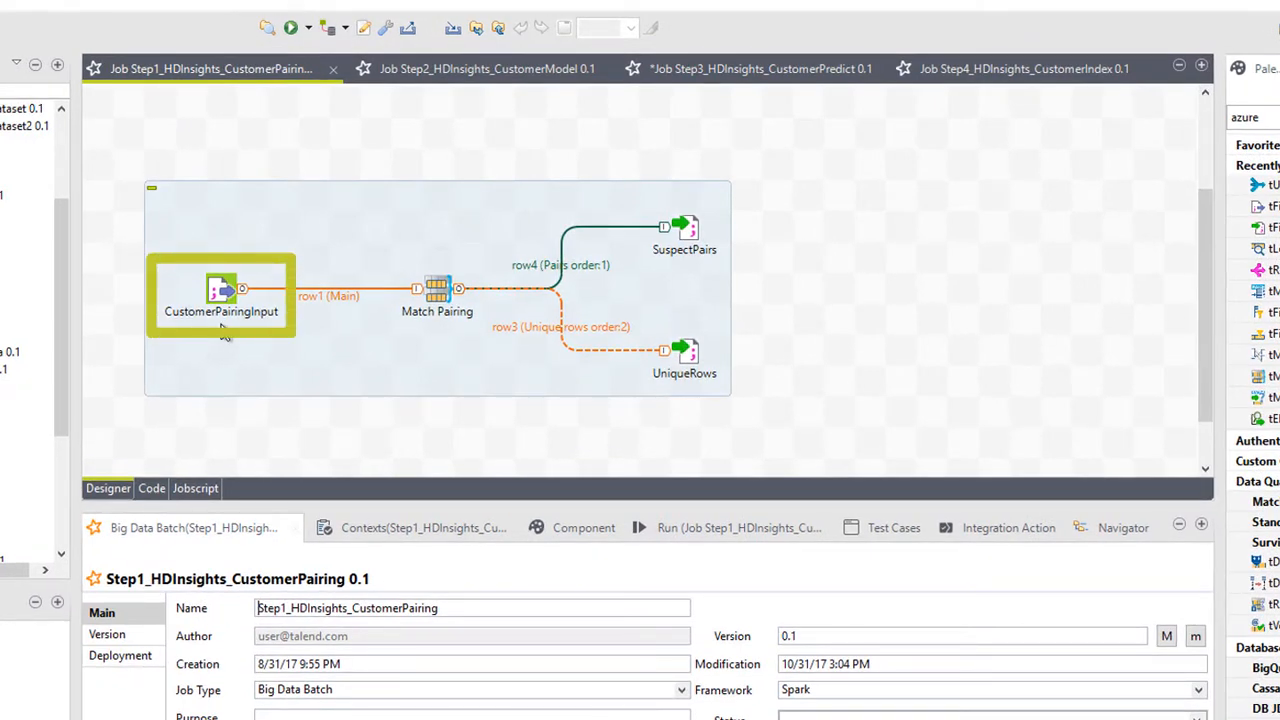
click(437, 290)
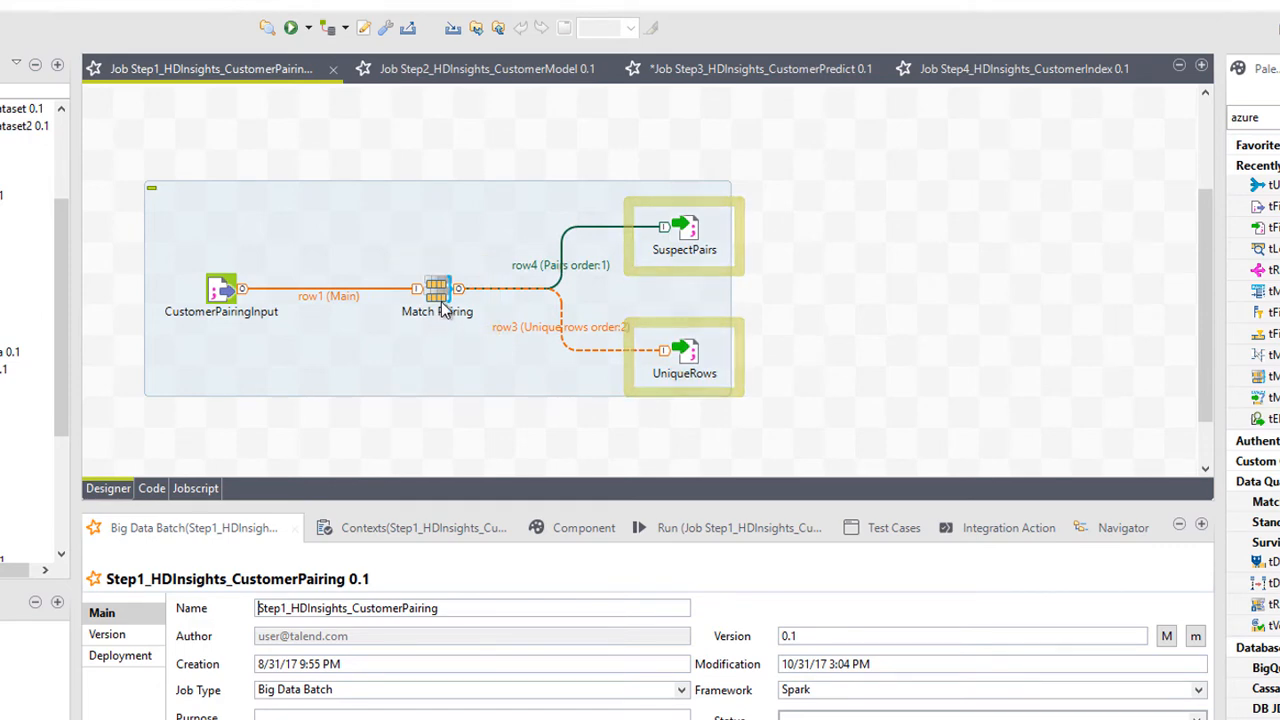
double_click(437, 290)
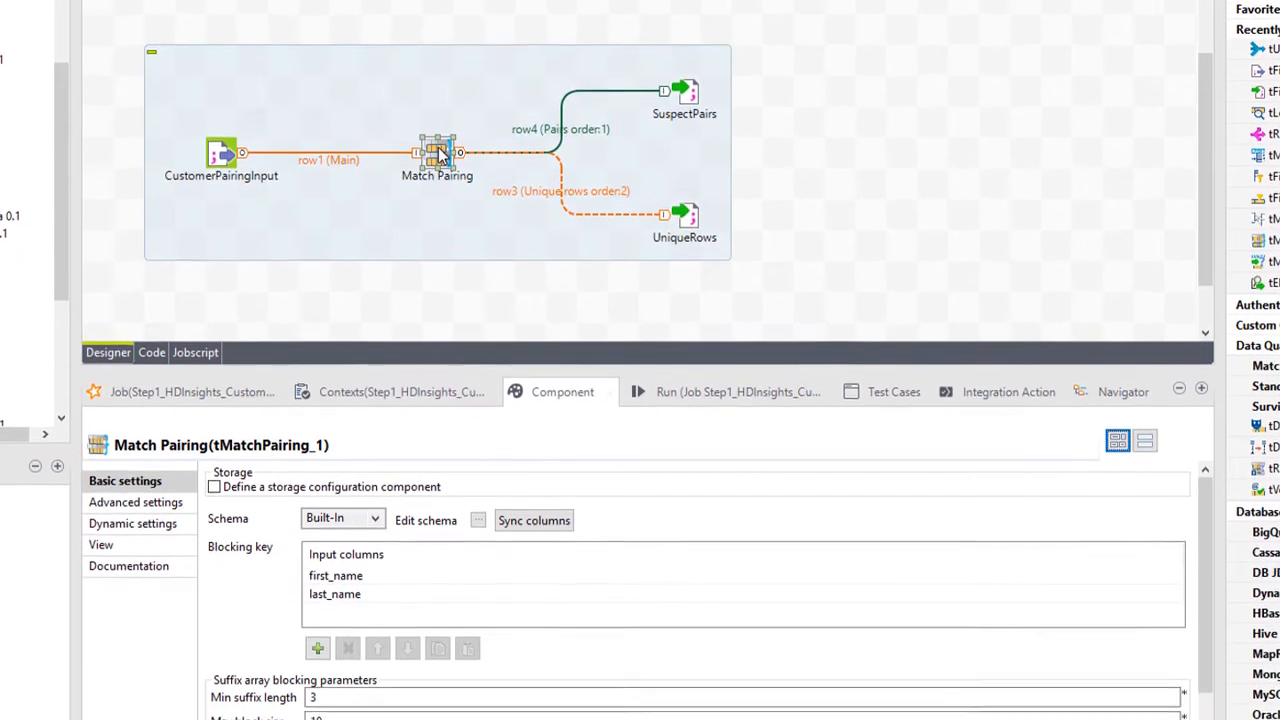
Step: Review the customergrouping Data Stewardship settings and show the Step1 job's Run view
scroll(down, 3)
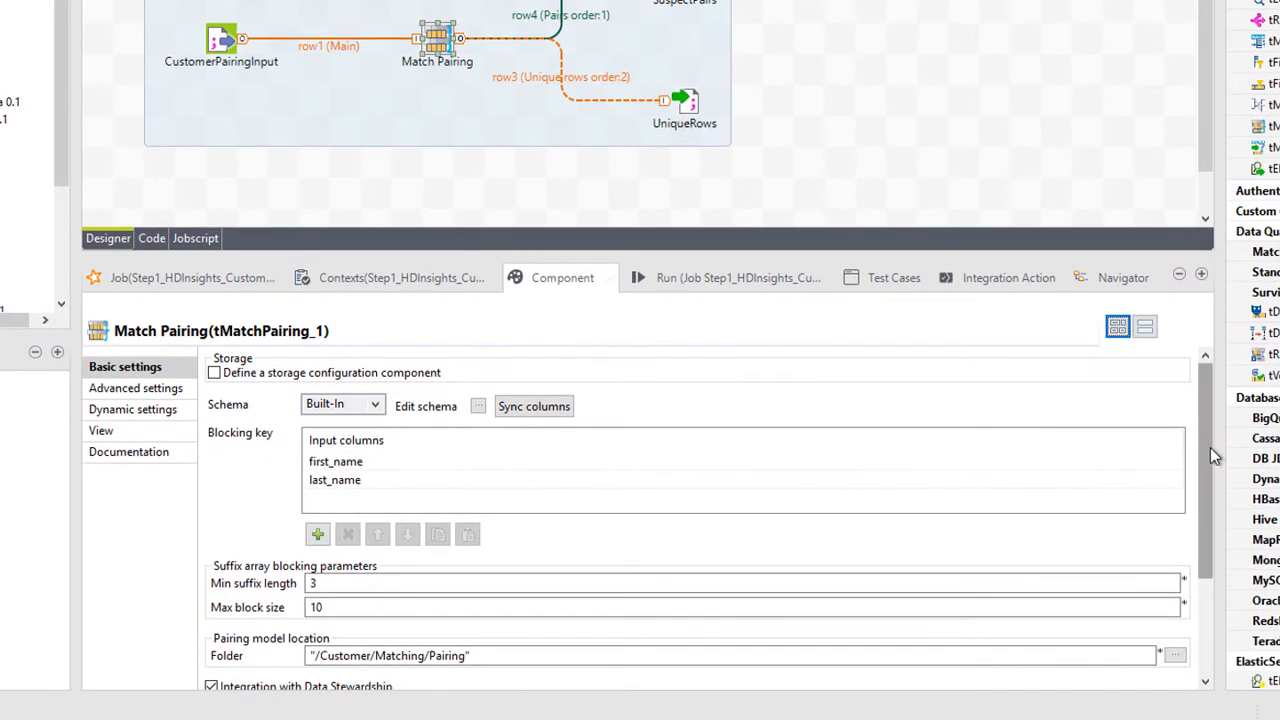
scroll(down, 3)
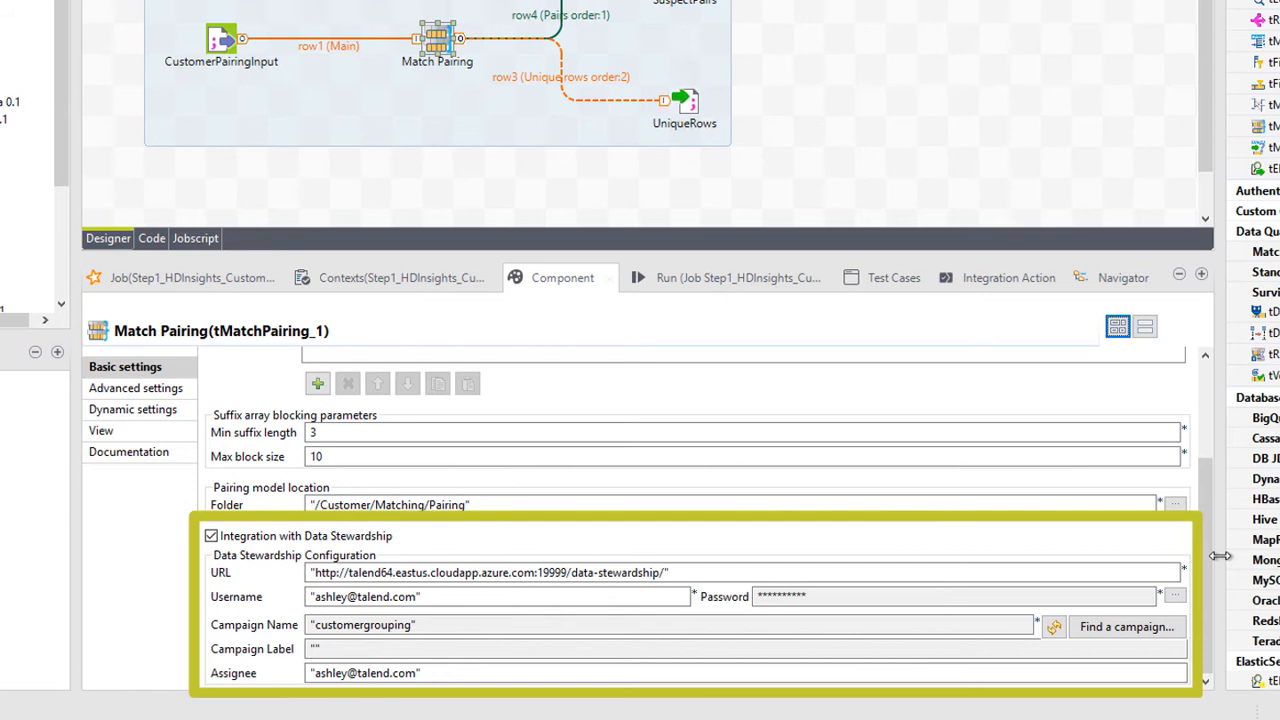
click(718, 277)
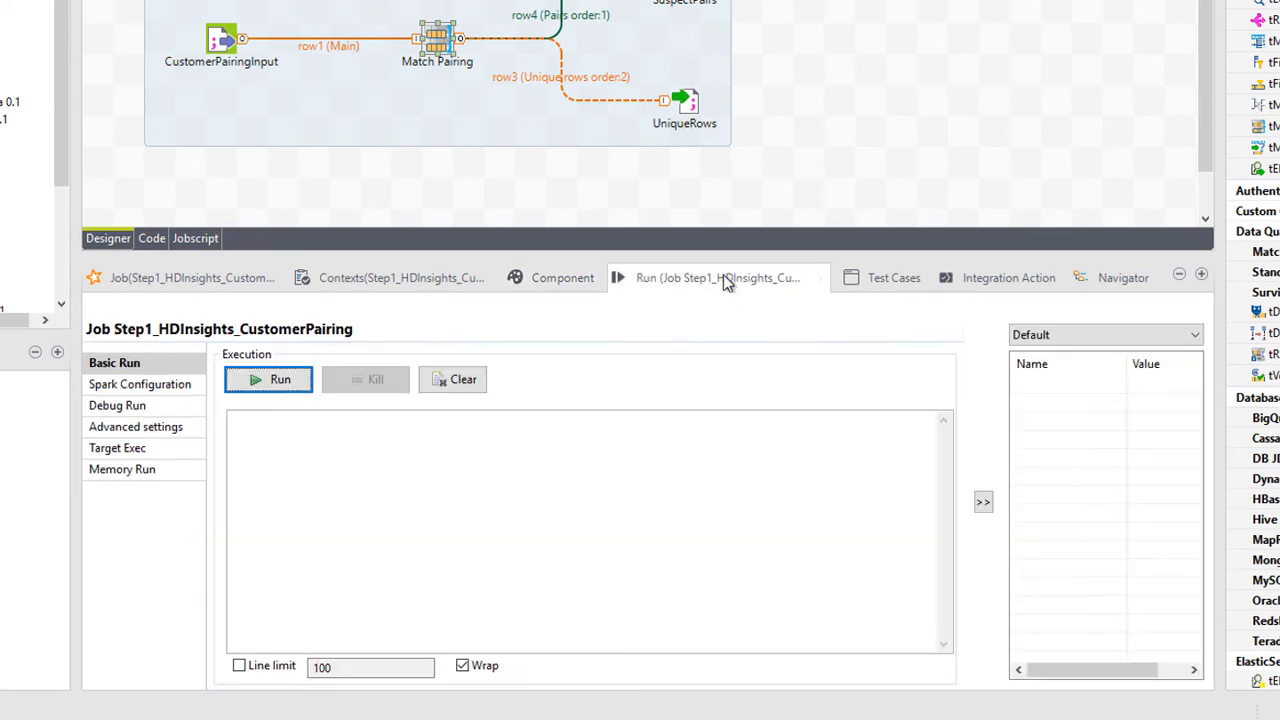
Step: Build and run the Step1_HDInsights_CustomerPairing job
click(268, 379)
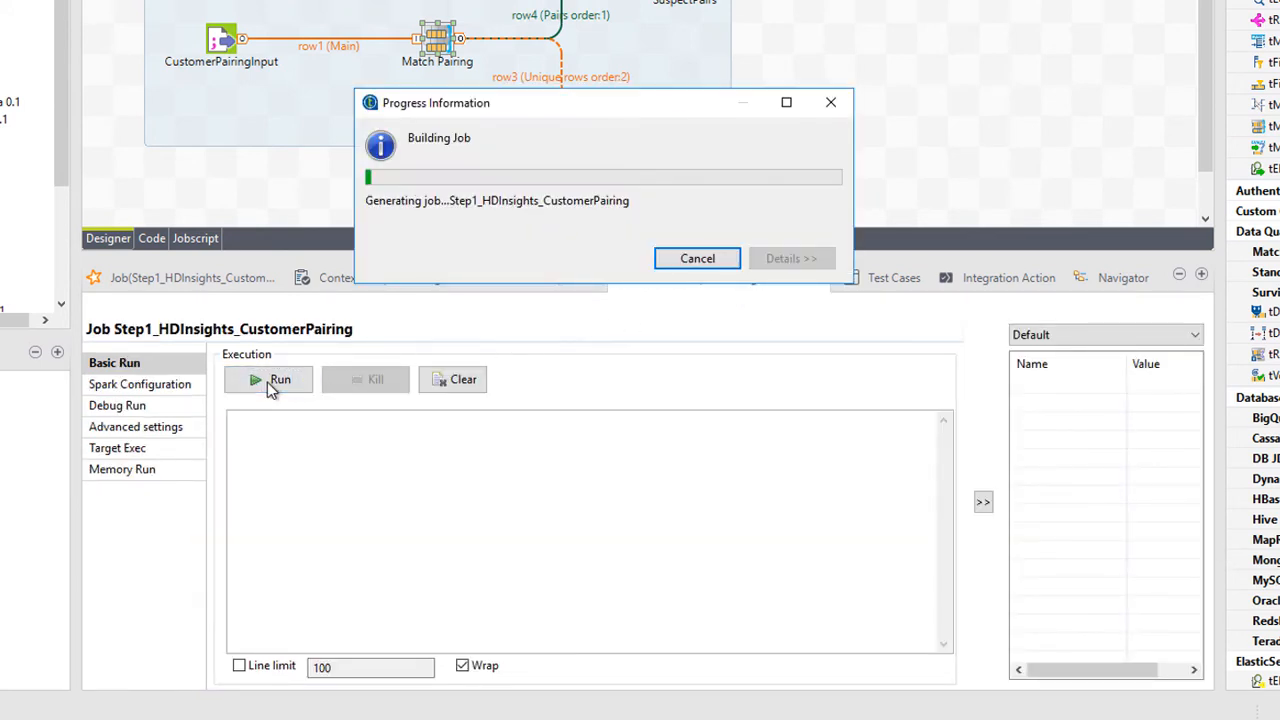
click(269, 380)
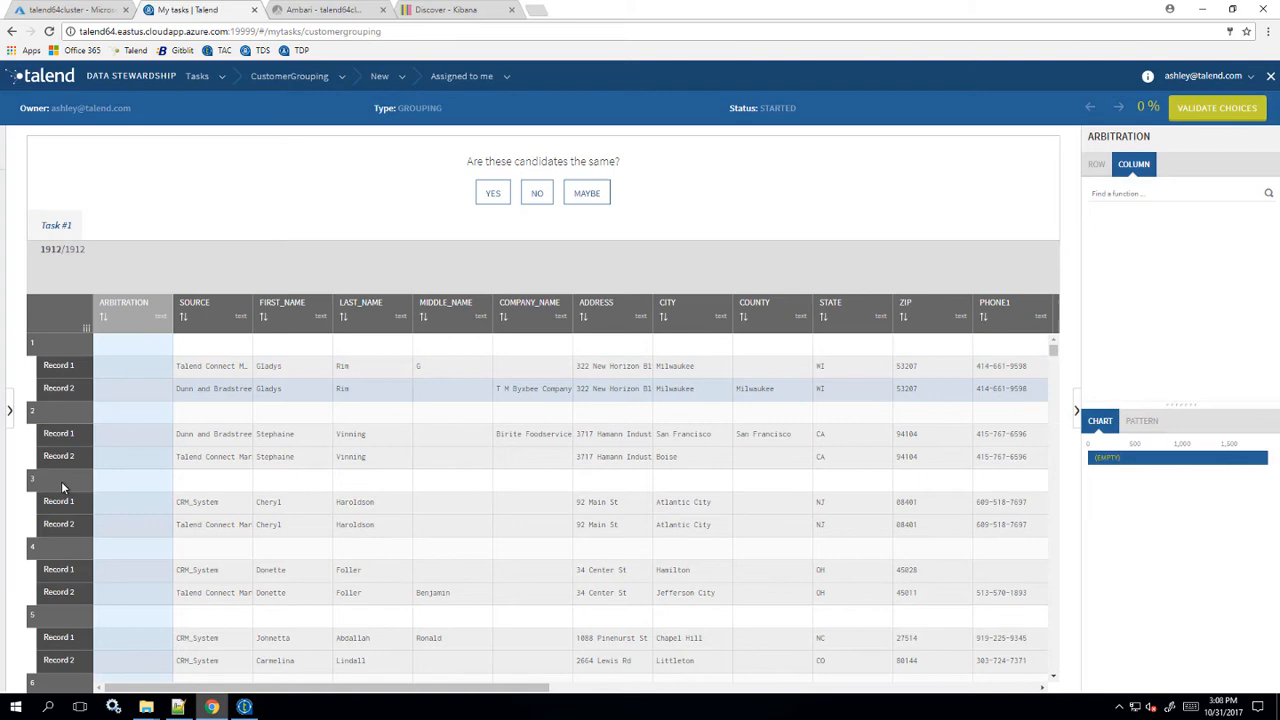
Step: Mark all 1912 customergrouping candidate pairs as Yes and validate the choices
click(492, 192)
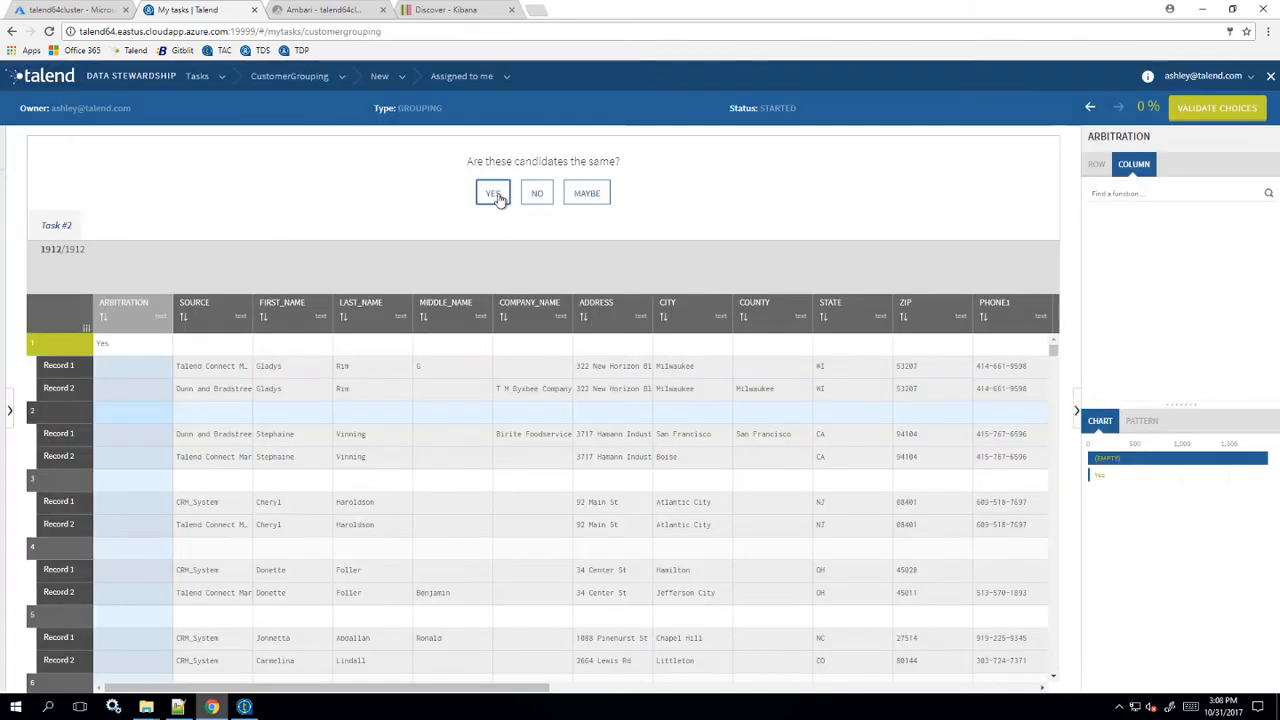
click(492, 192)
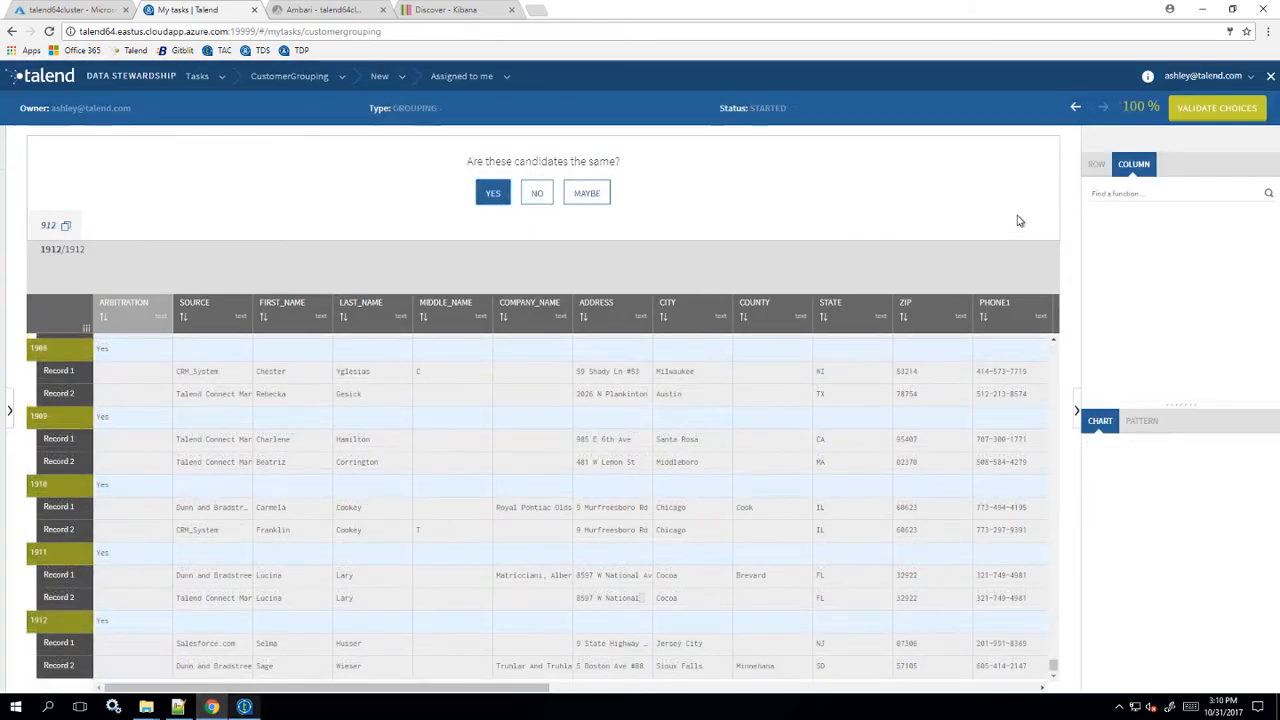
click(1216, 107)
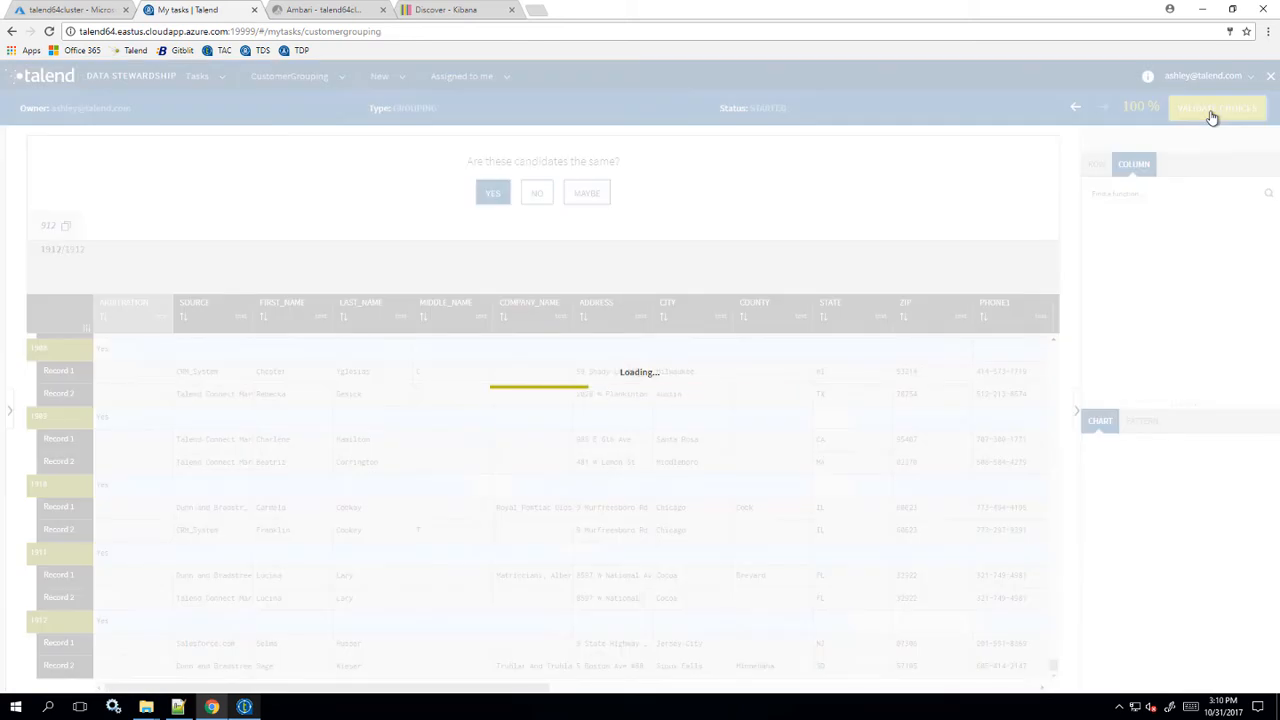
click(1217, 107)
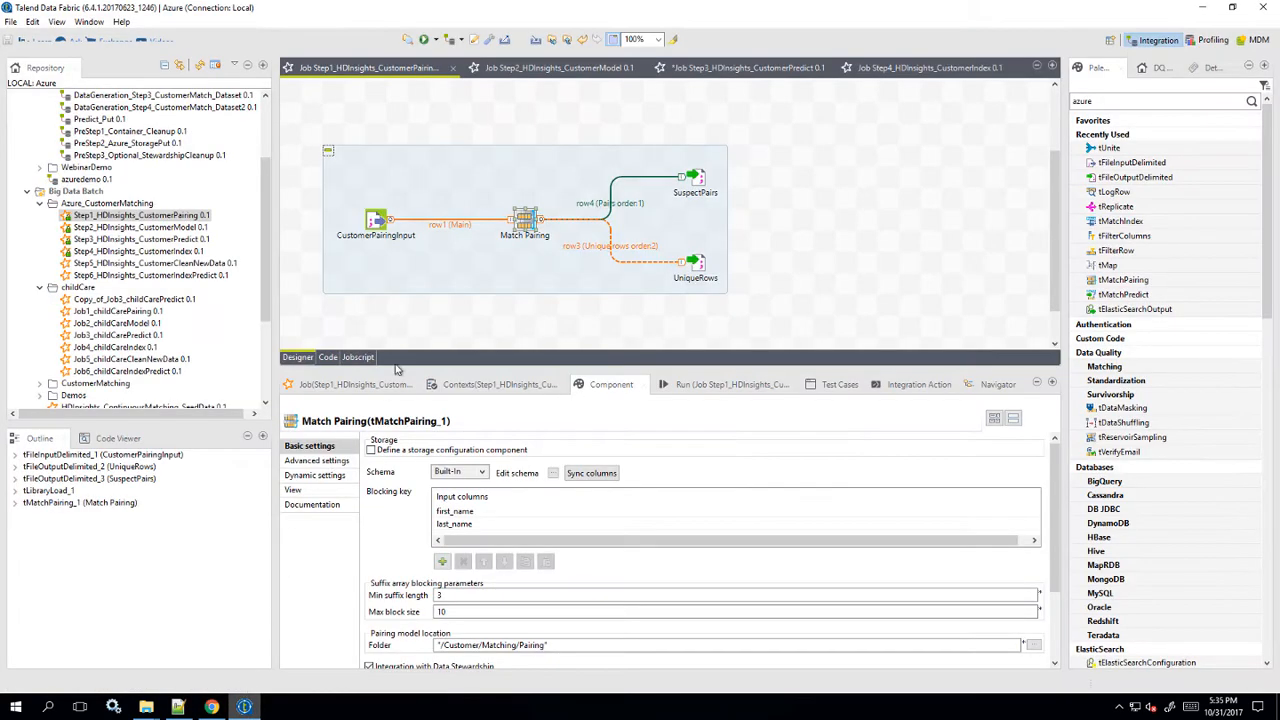
Step: Switch to the Step2_HDInsights_CustomerModel job and review its MatchModel Training component
click(558, 67)
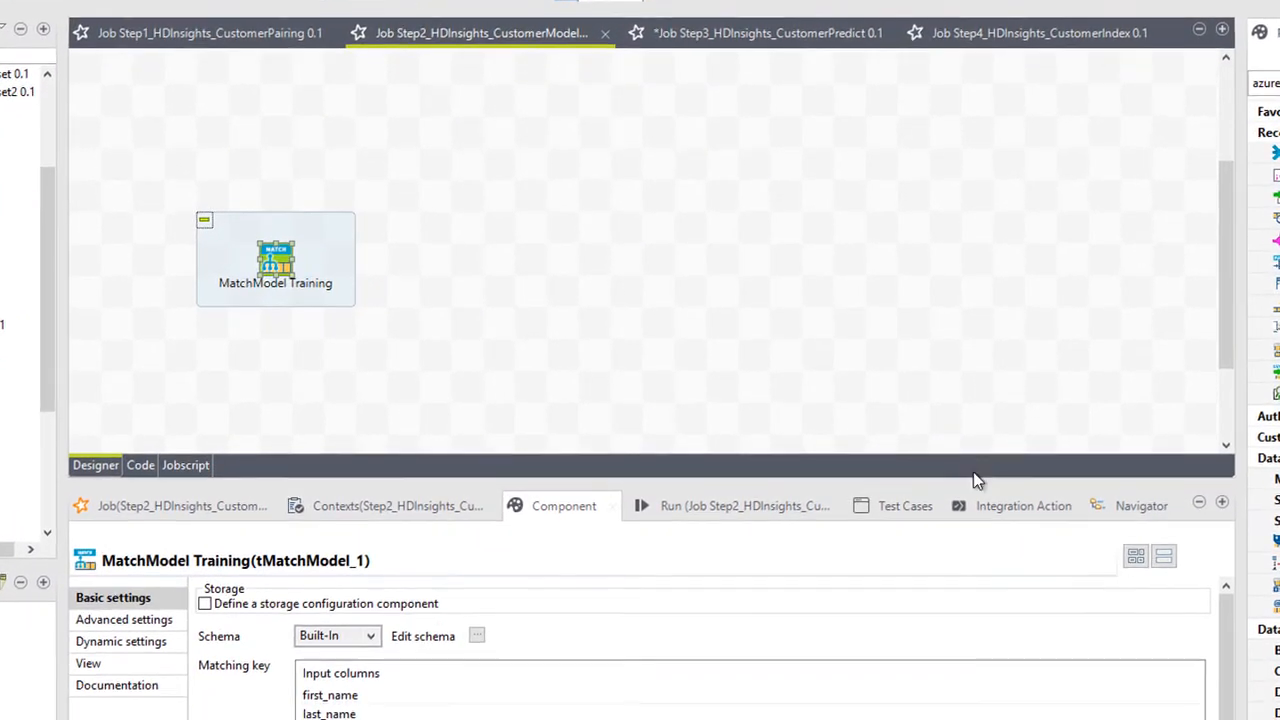
scroll(down, 3)
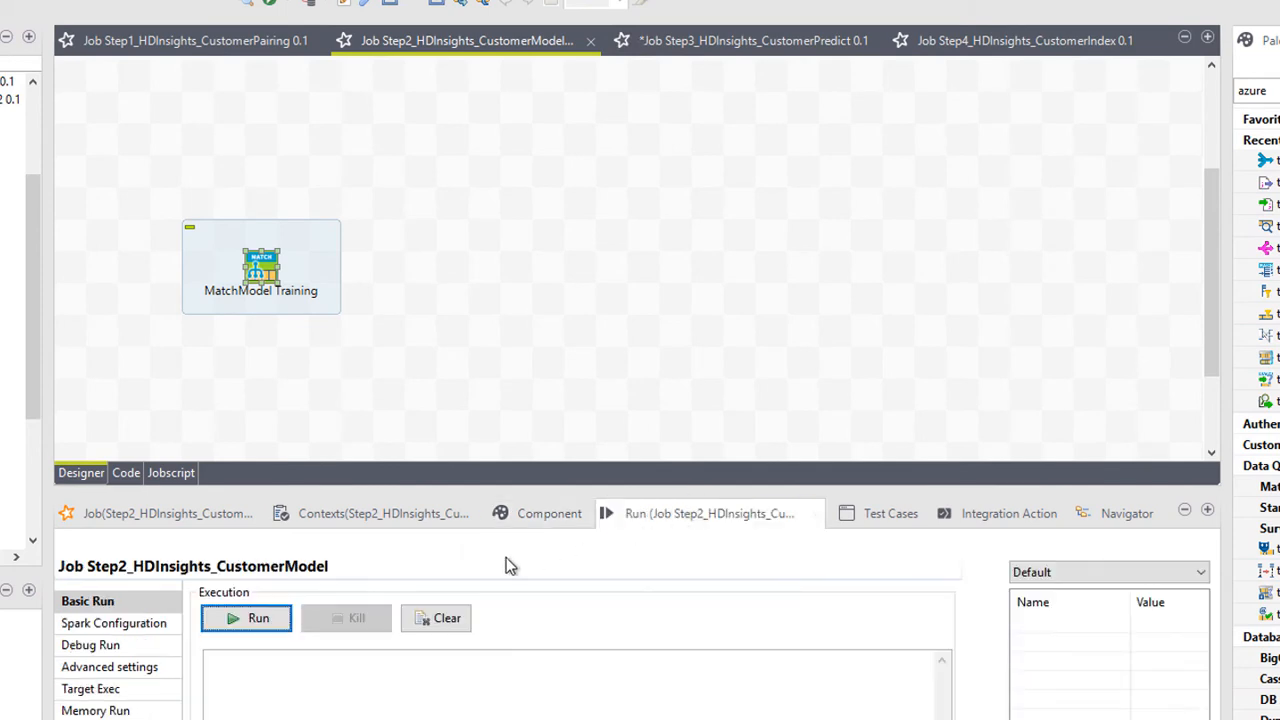
Step: Run the Step2 CustomerModel job and switch to the Step3_HDInsights_CustomerPredict job
click(246, 617)
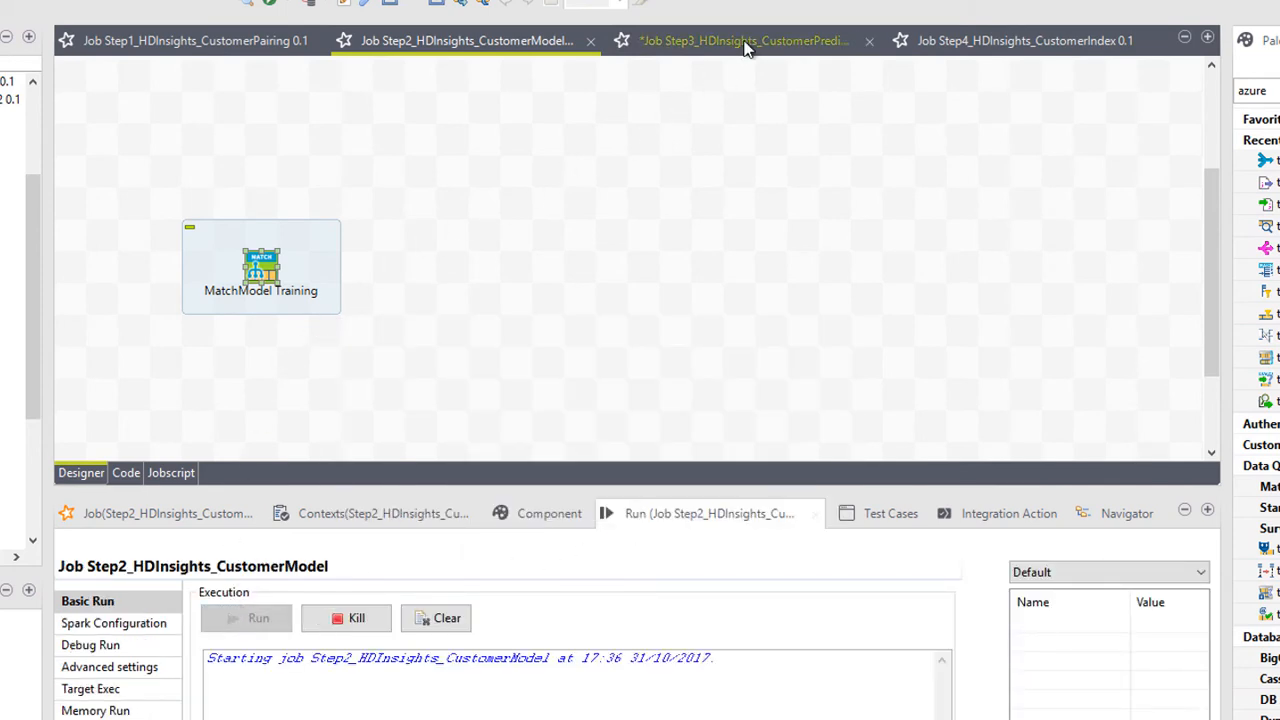
click(744, 40)
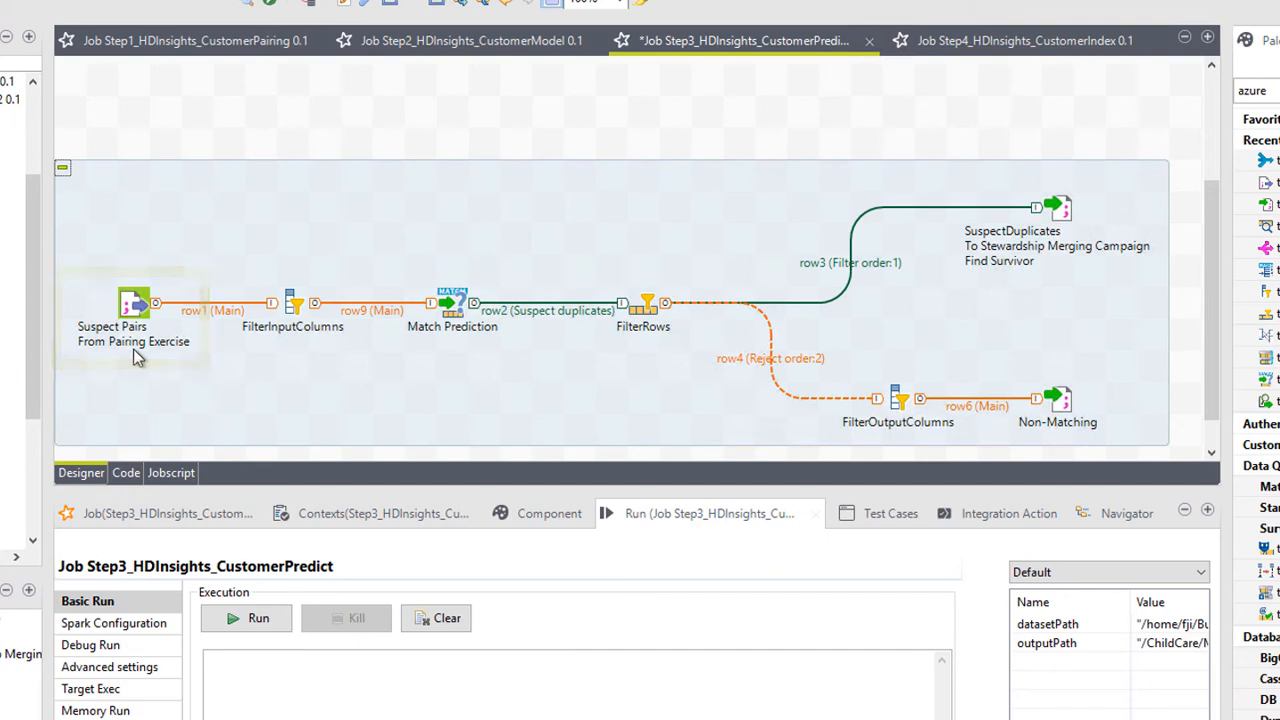
mouse_move(169, 363)
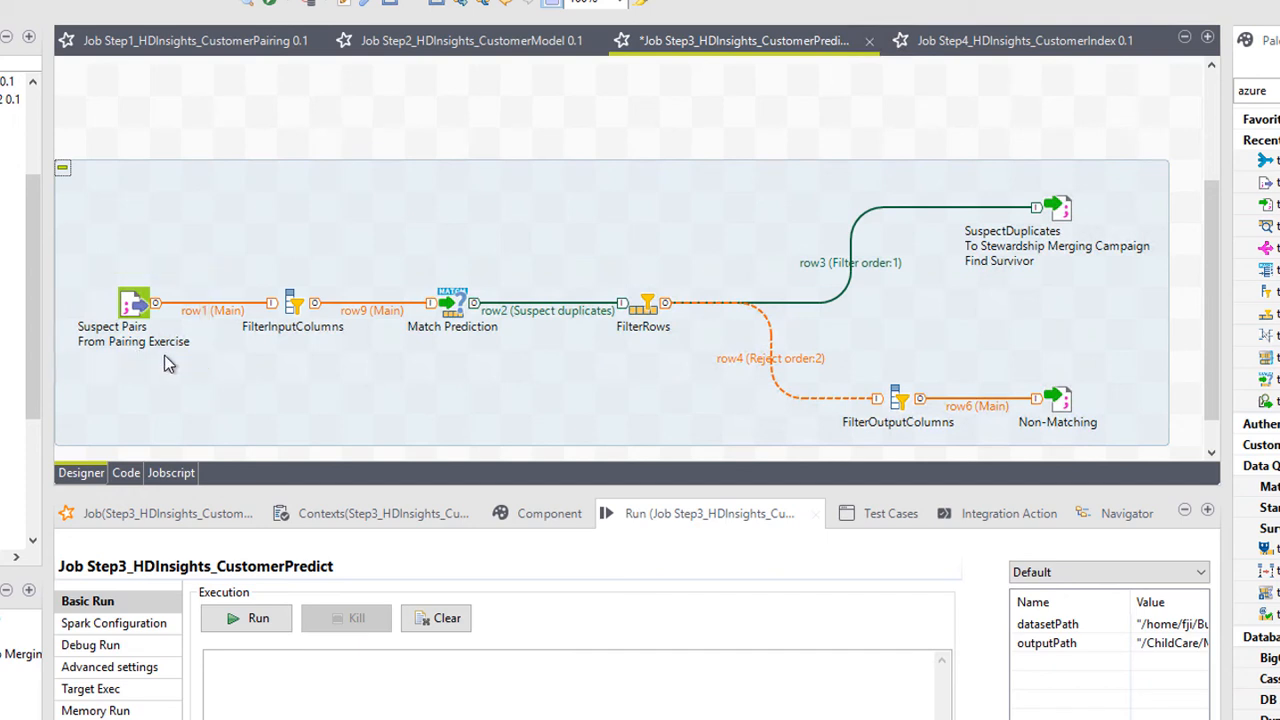
Step: Run the Step3 CustomerPredict job and switch to the Step4_HDInsights_CustomerIndex job
click(451, 310)
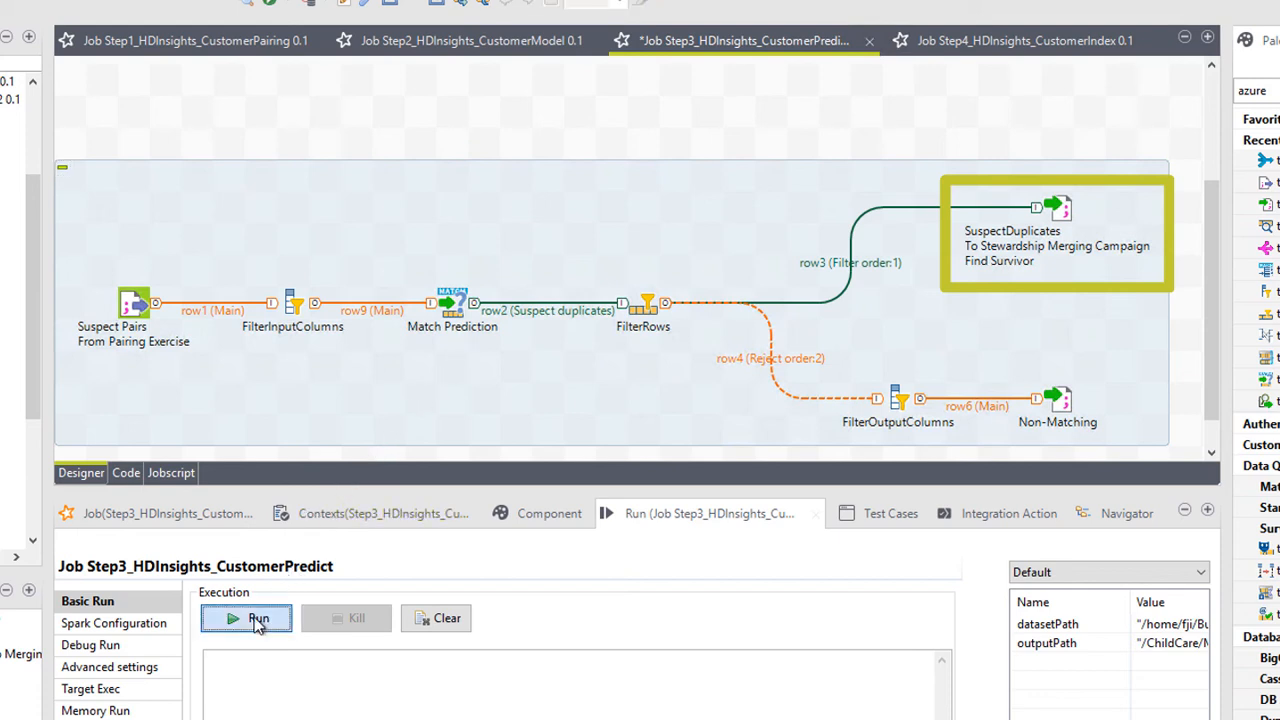
click(246, 617)
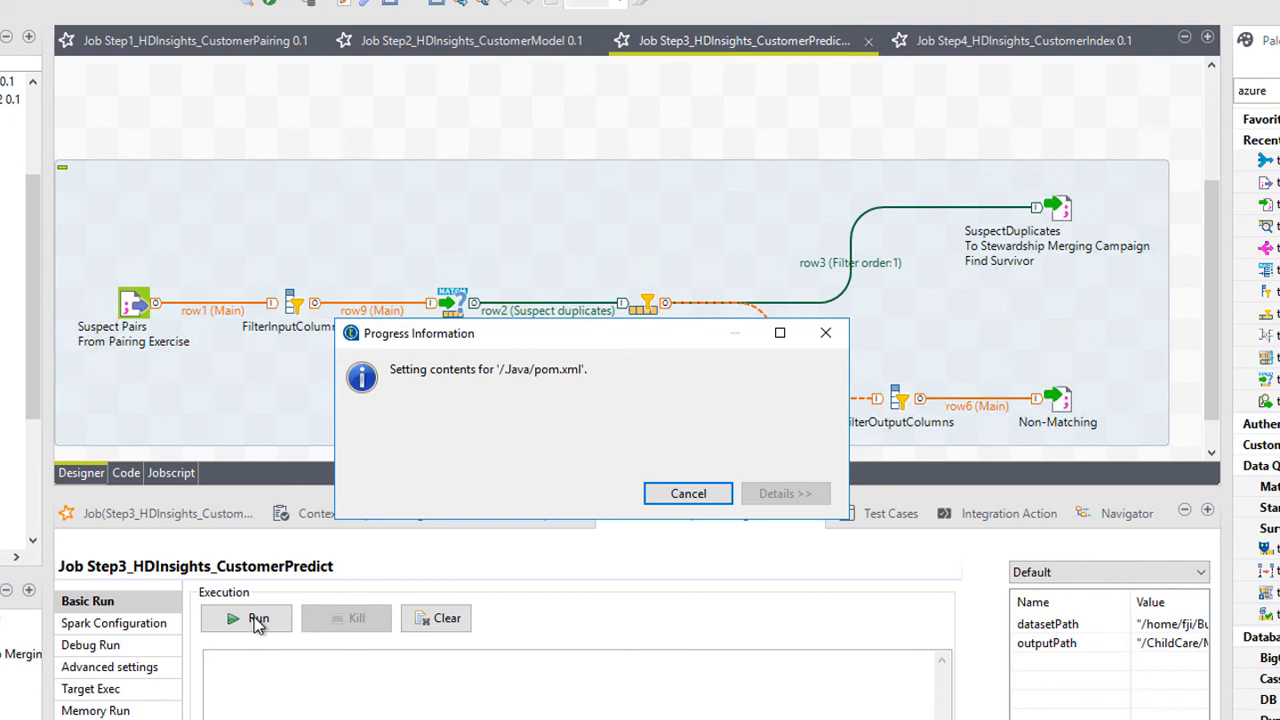
click(246, 618)
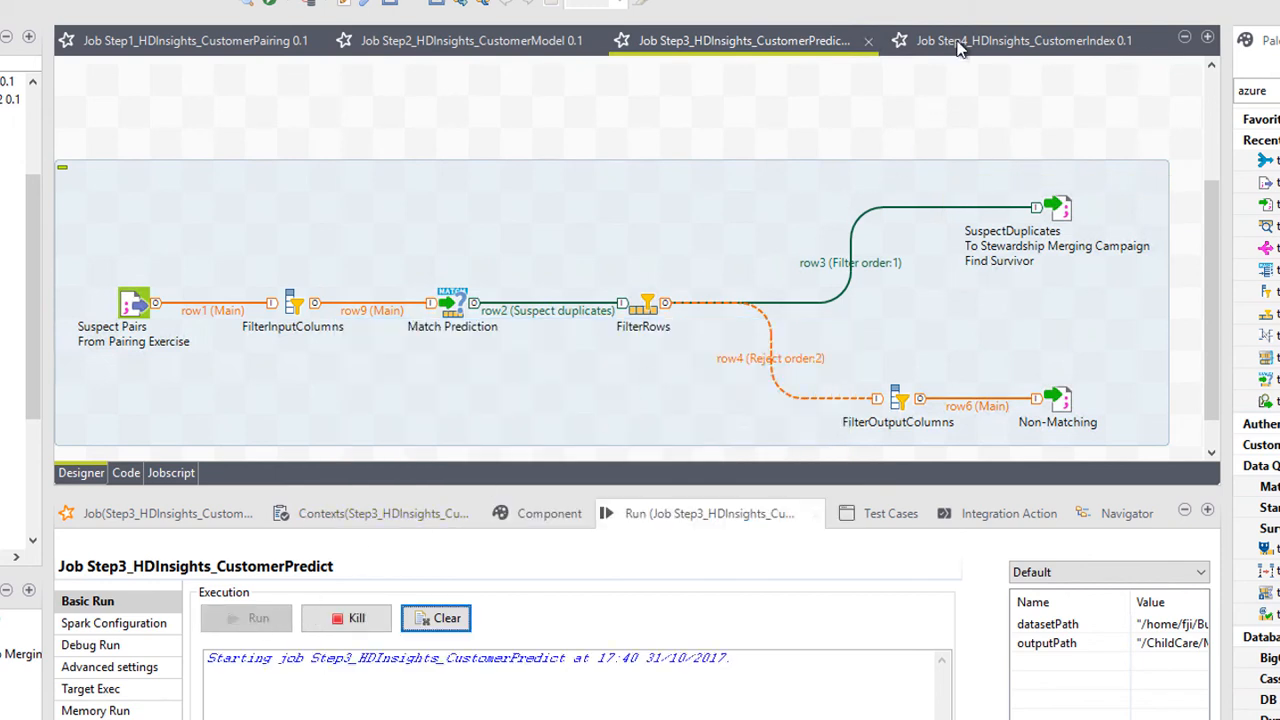
click(1020, 40)
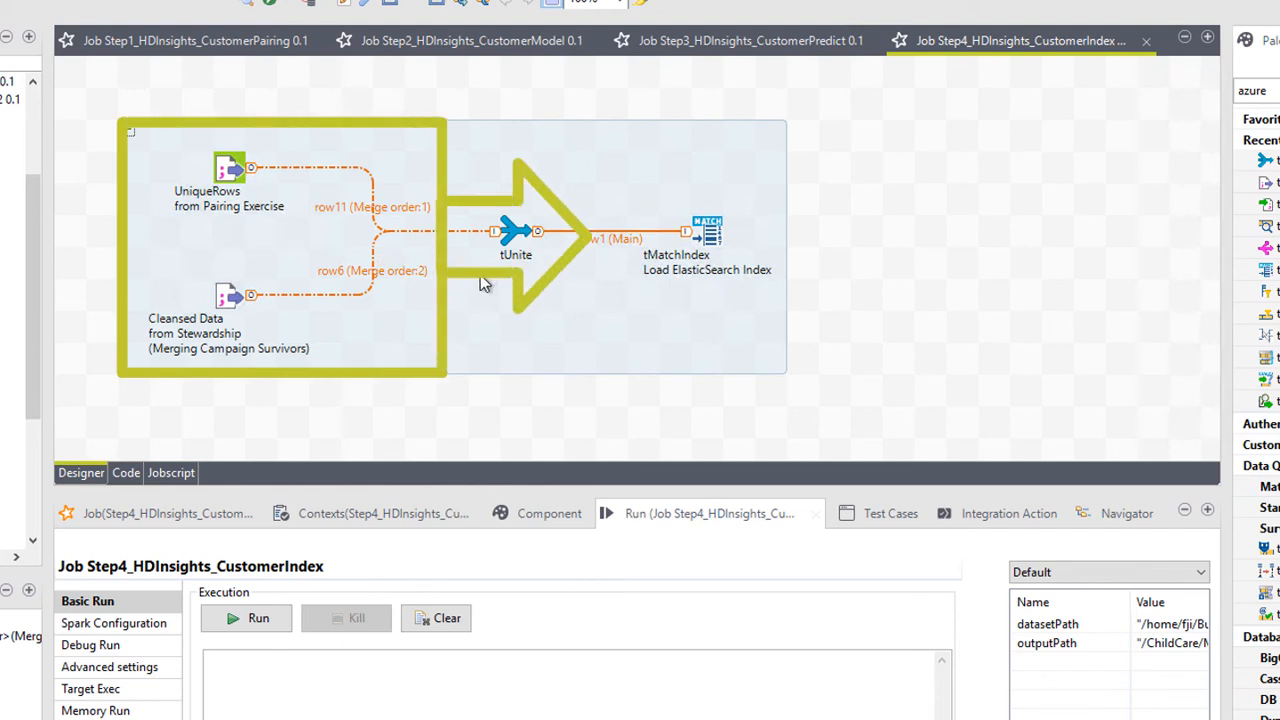
mouse_move(723, 292)
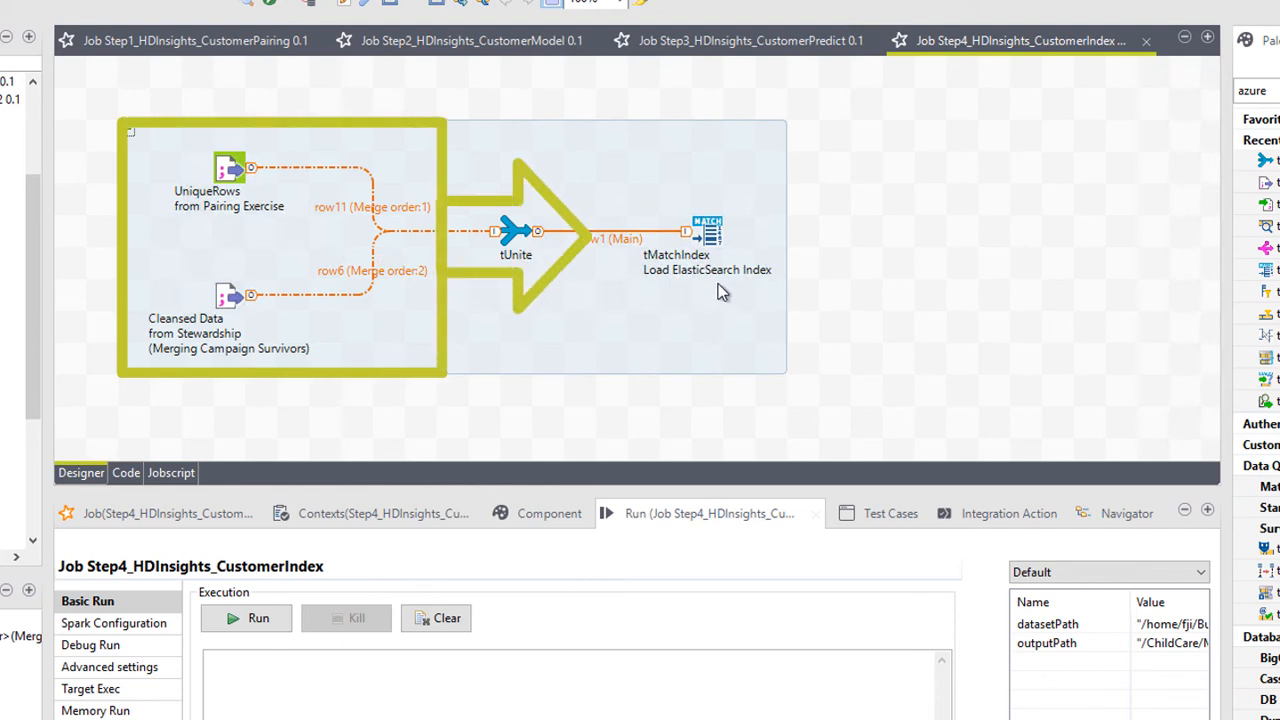
Step: Show the tMatchIndex settings targeting the 'customer' ElasticSearch index
click(707, 233)
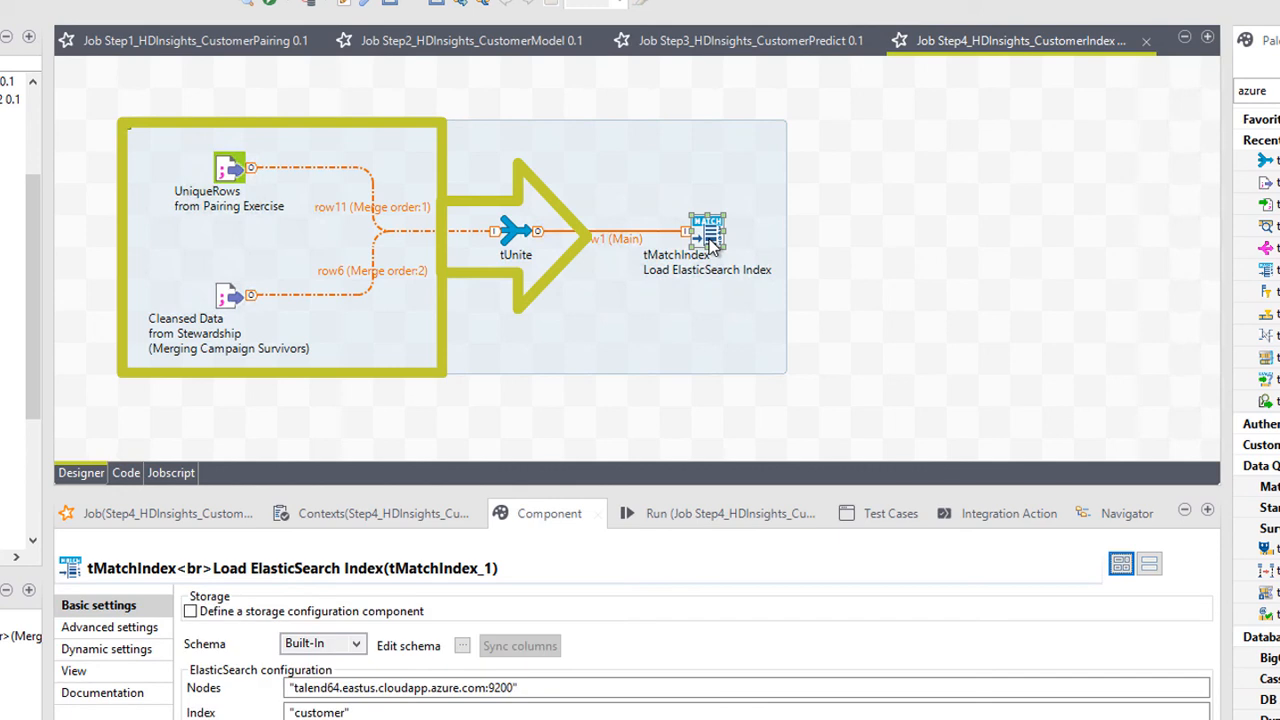